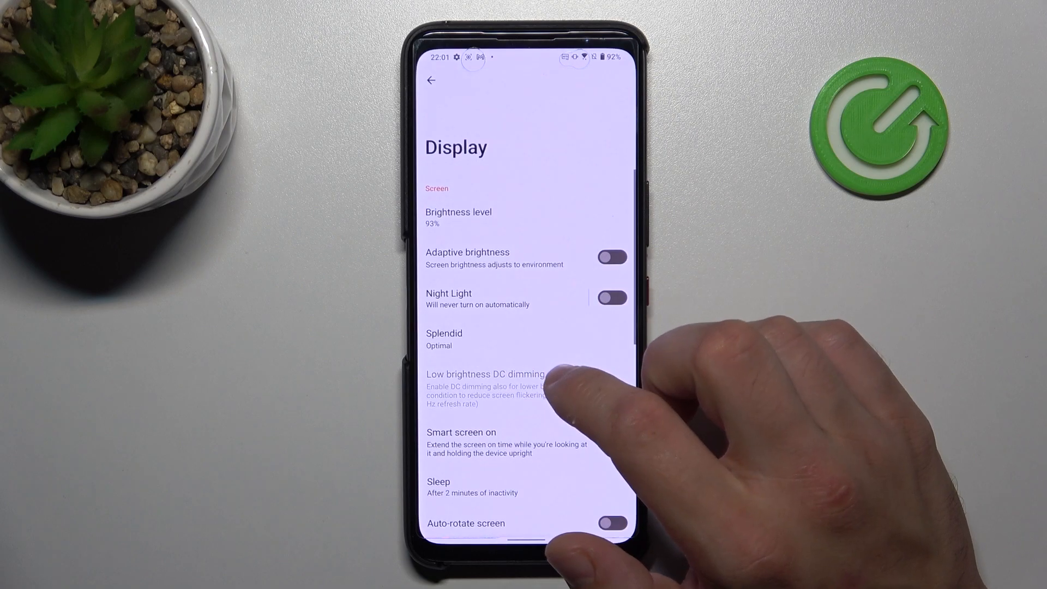
- Turn Night Light on and look over its settings page
scroll(down, 3)
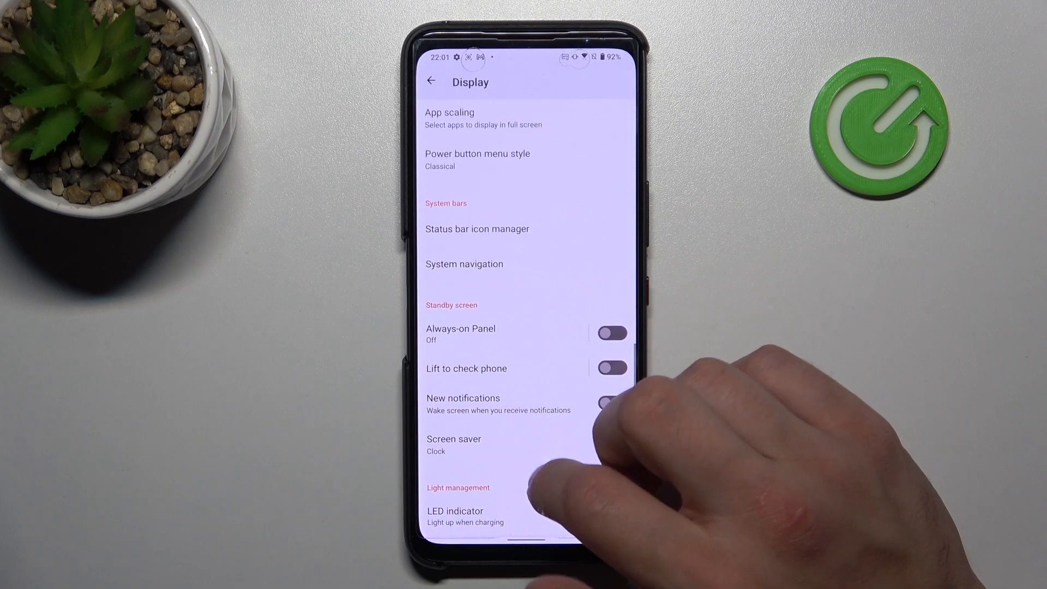
scroll(down, 3)
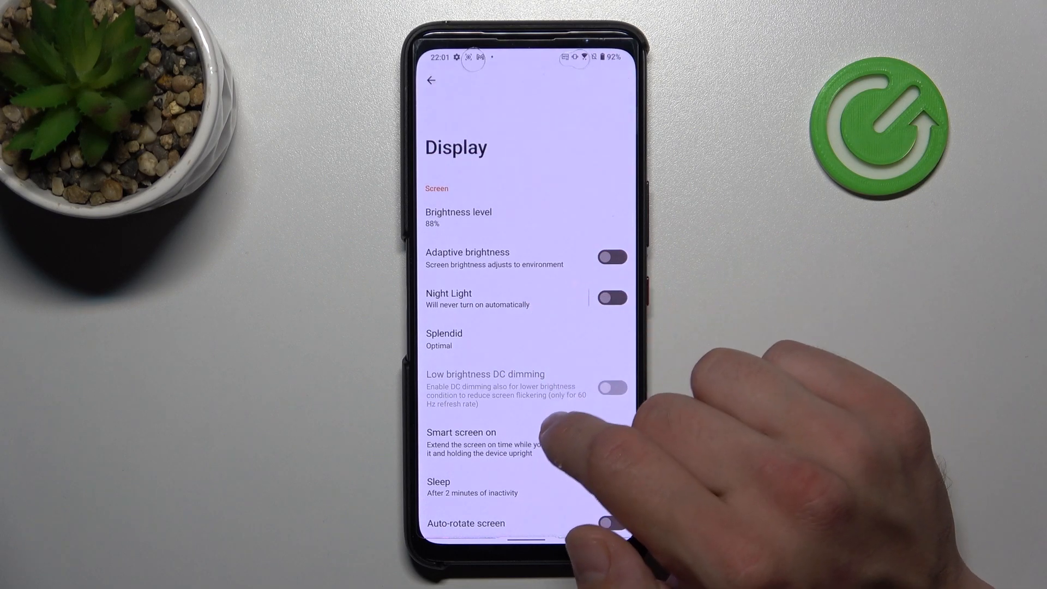
click(611, 298)
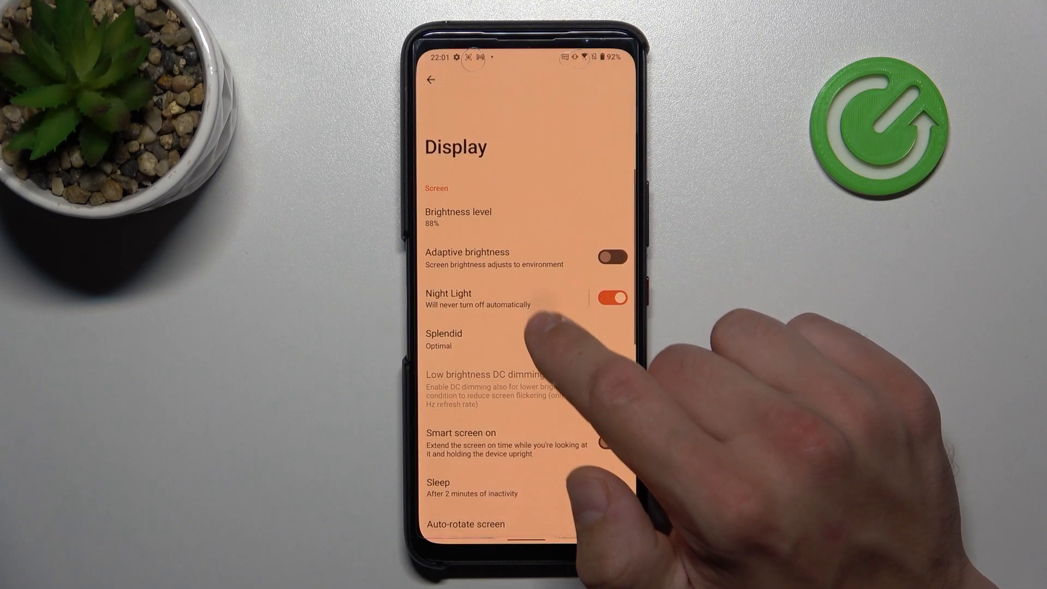
click(448, 298)
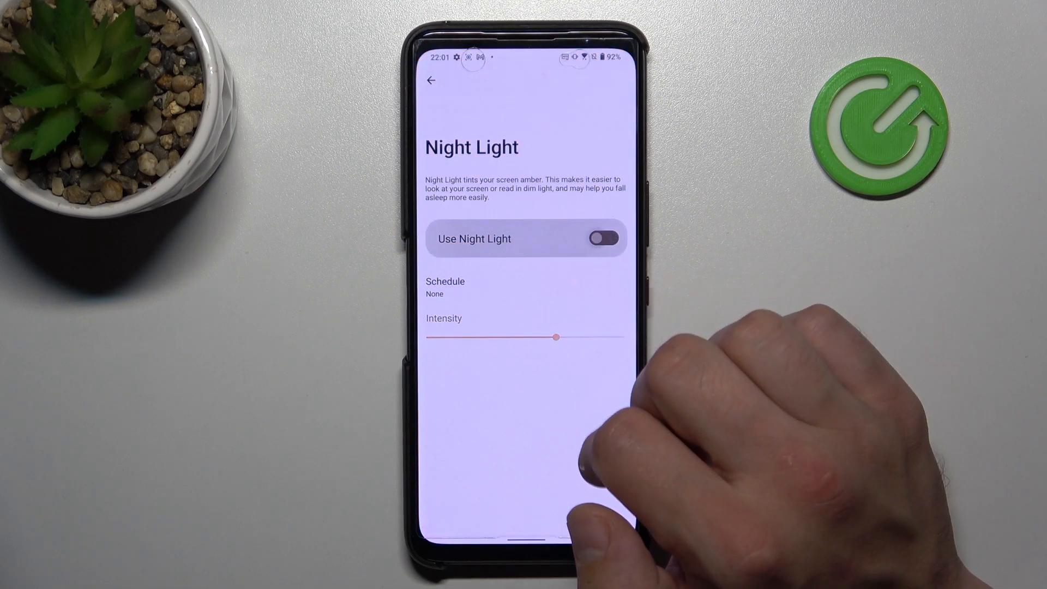
click(431, 79)
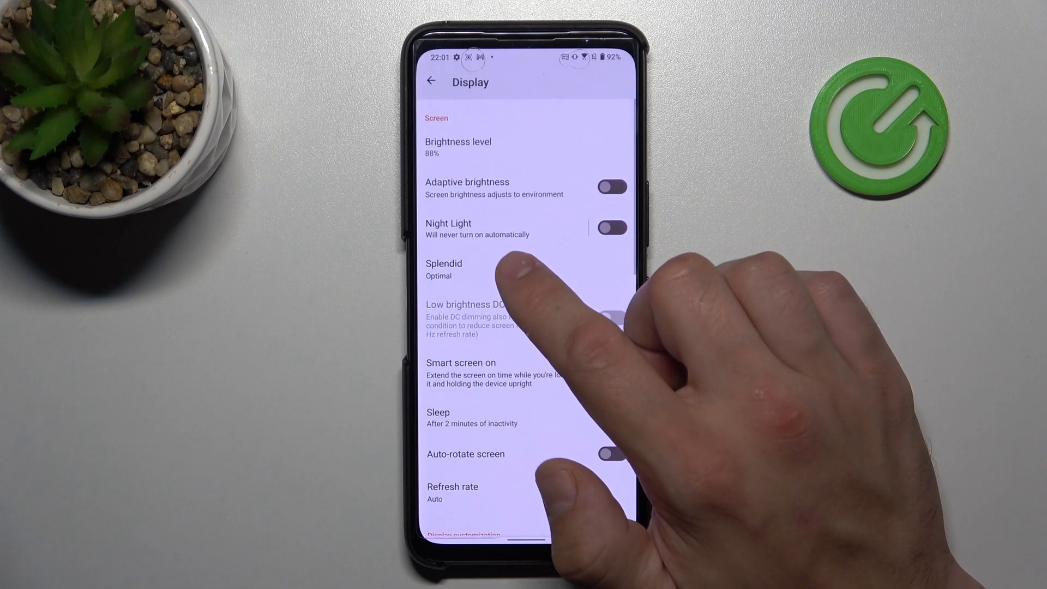
- Set the Splendid screen colour mode to Customized
click(444, 270)
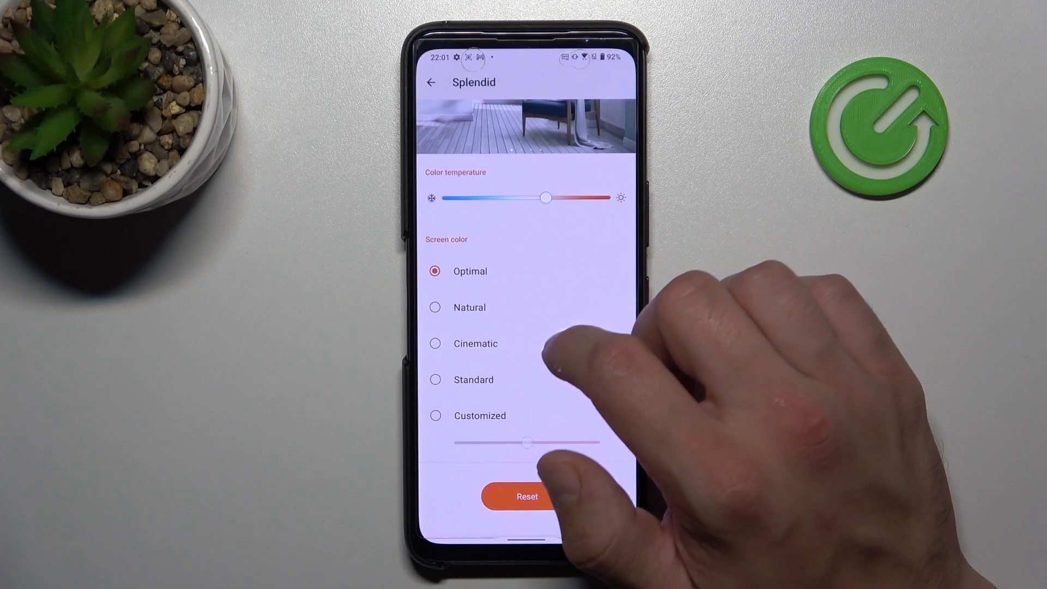
scroll(down, 3)
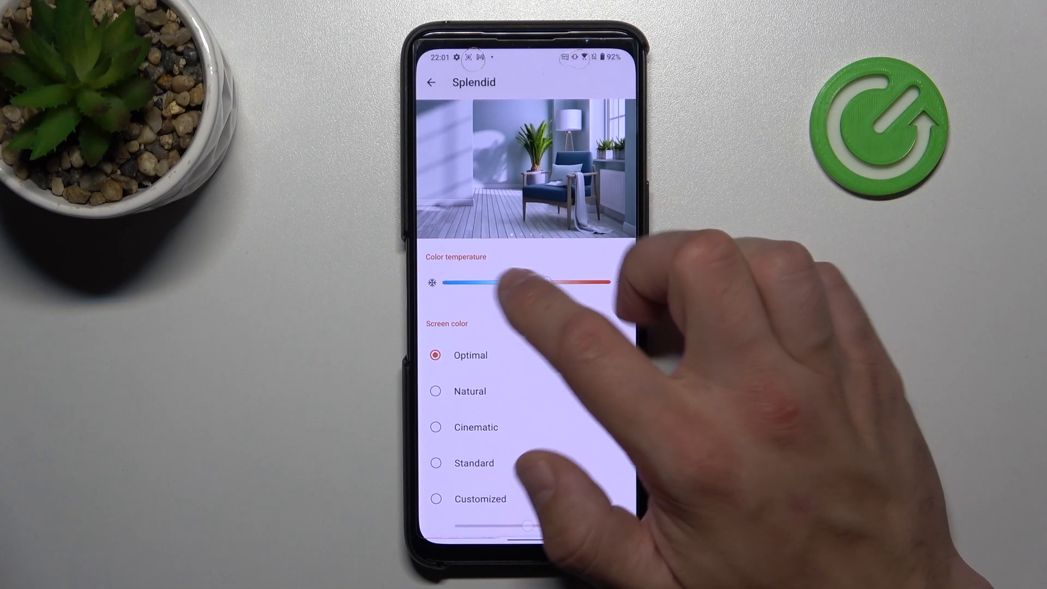
scroll(down, 3)
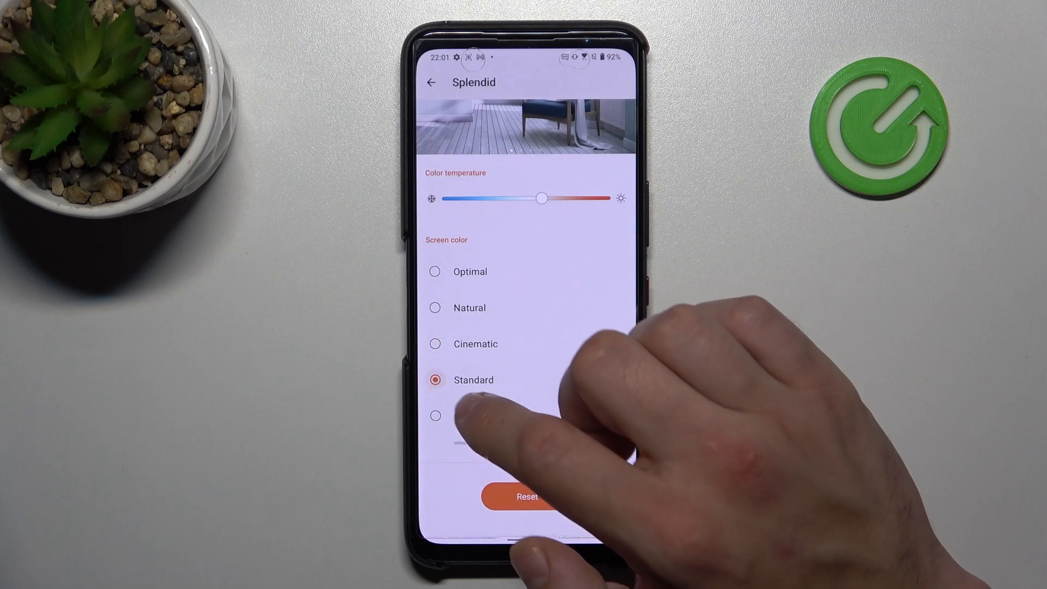
click(436, 416)
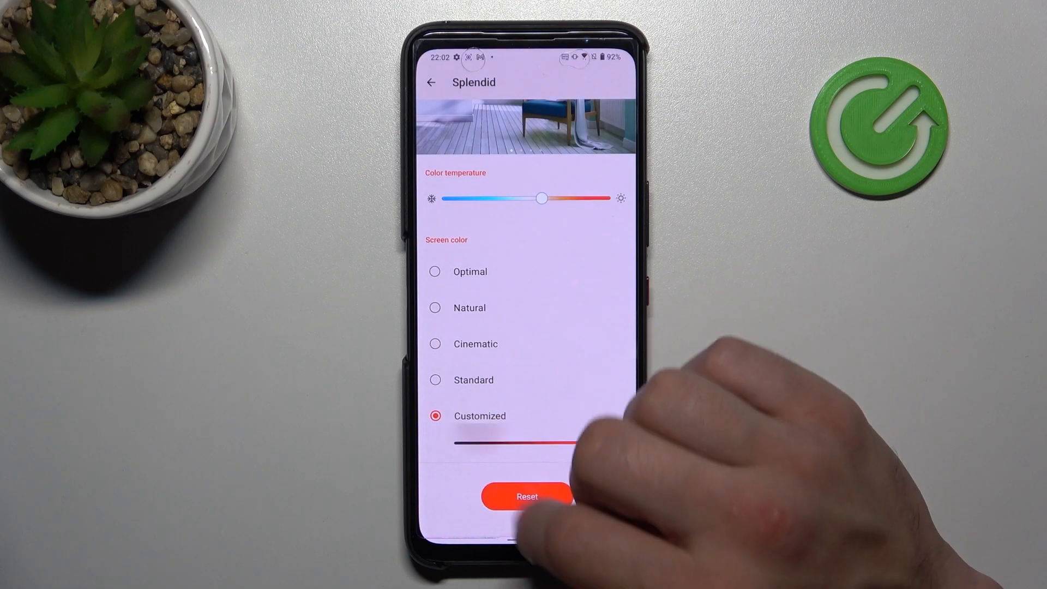
click(432, 81)
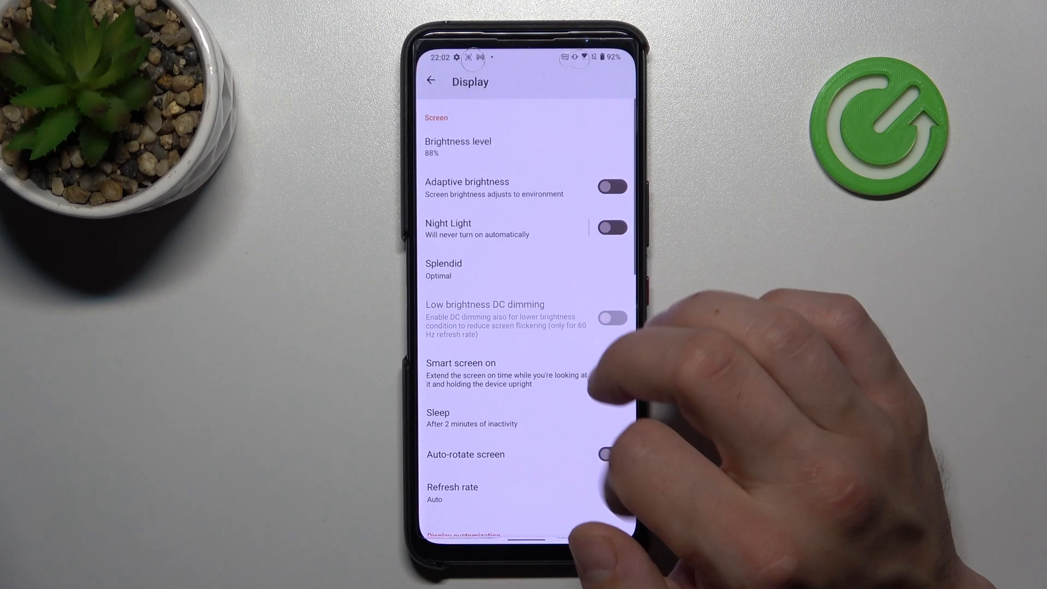
- Toggle Smart screen on and Auto-rotate screen in the Display list
scroll(up, 3)
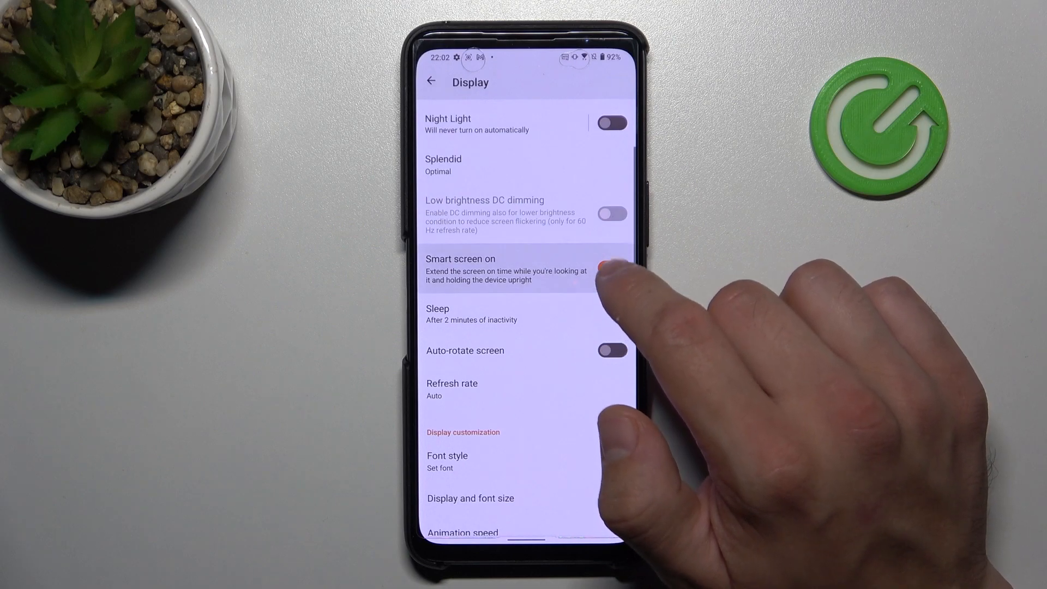
click(610, 268)
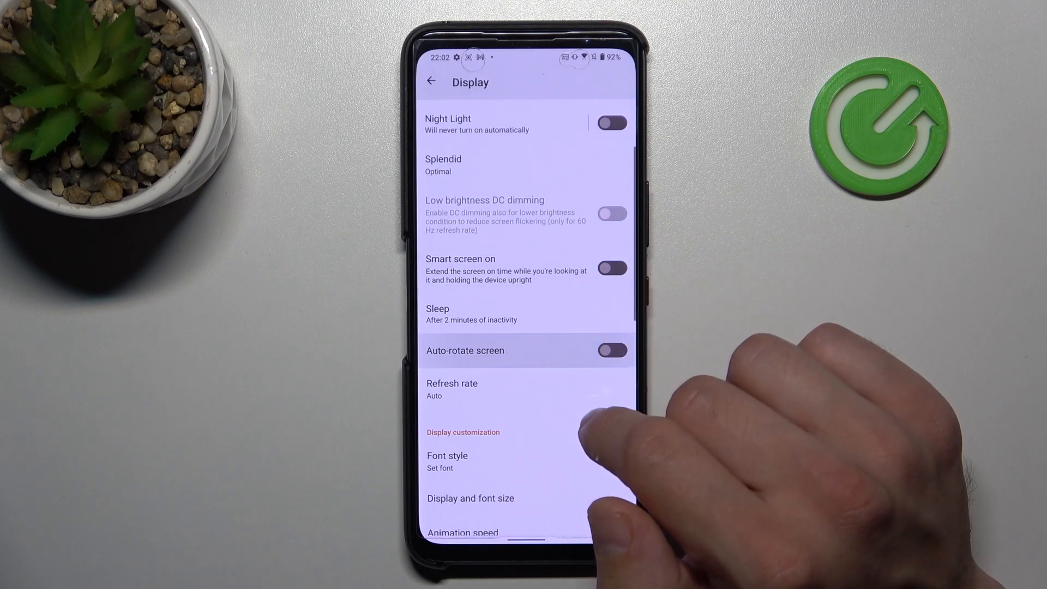
click(471, 314)
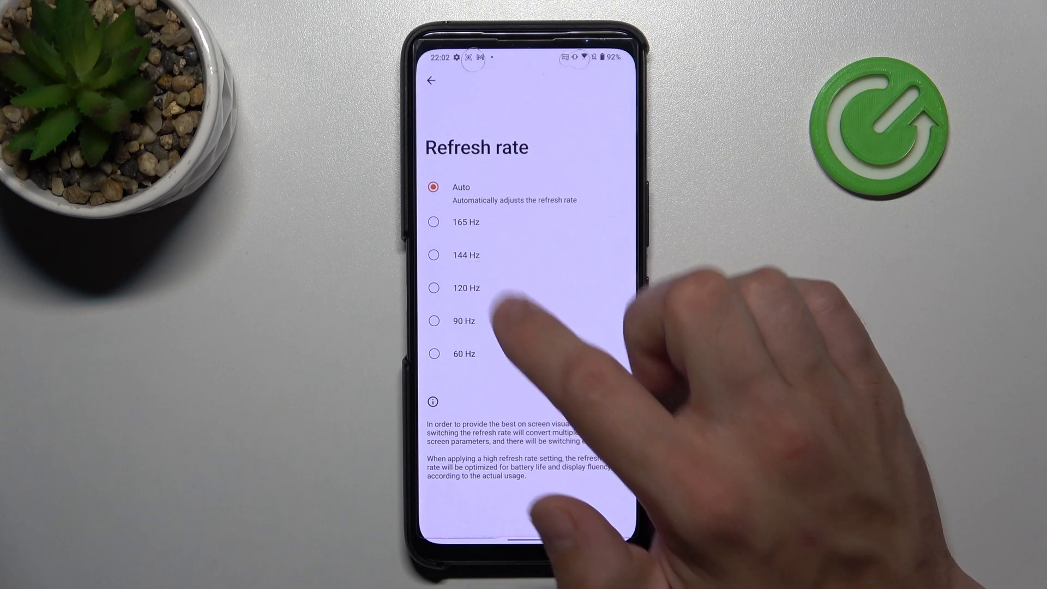
- Try the 120 Hz and 60 Hz refresh rates, then leave the rate on Auto
click(433, 288)
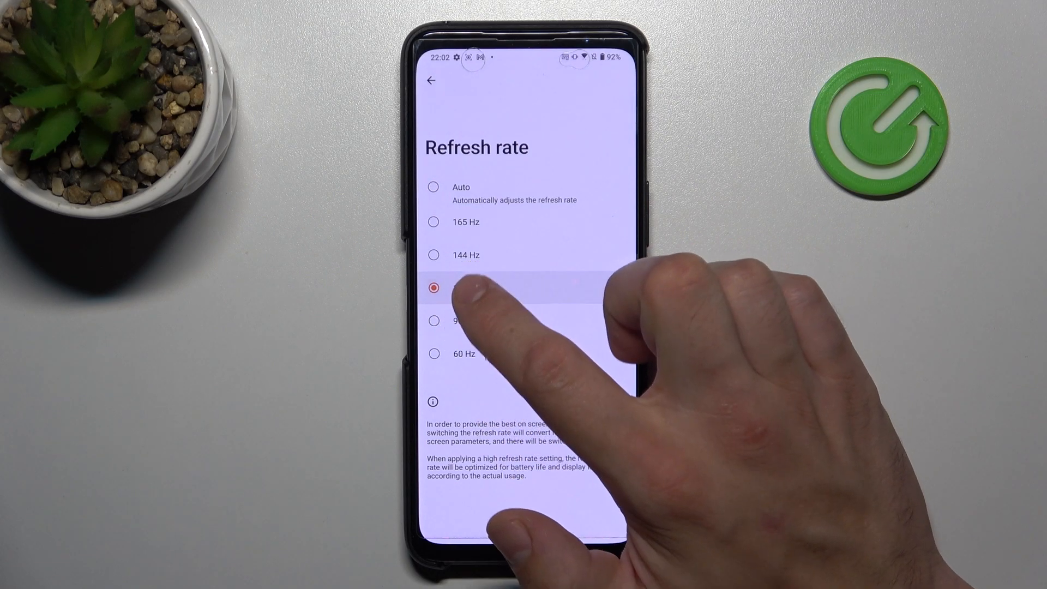
click(433, 353)
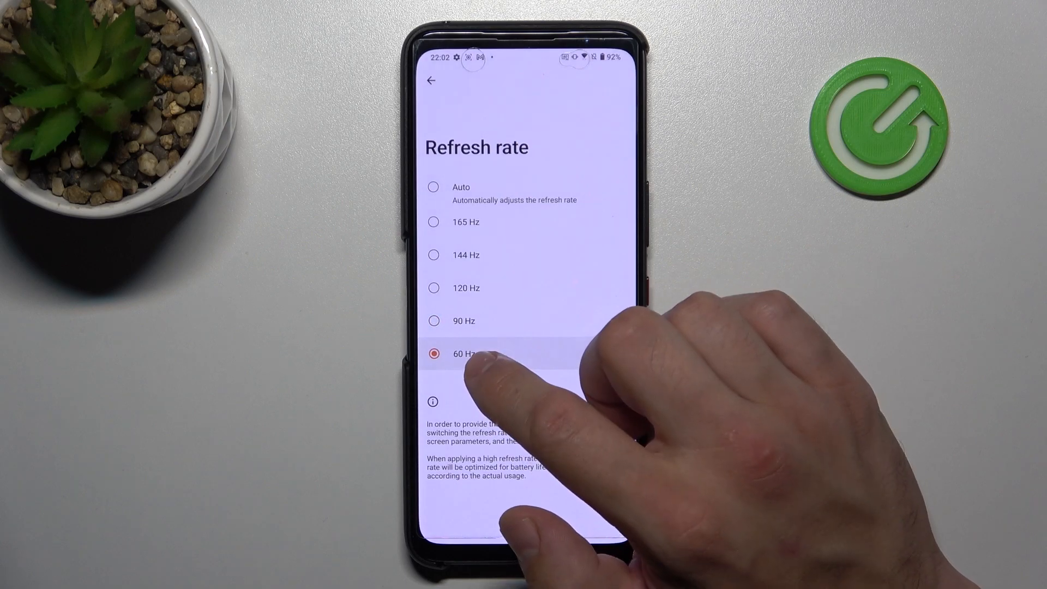
click(433, 193)
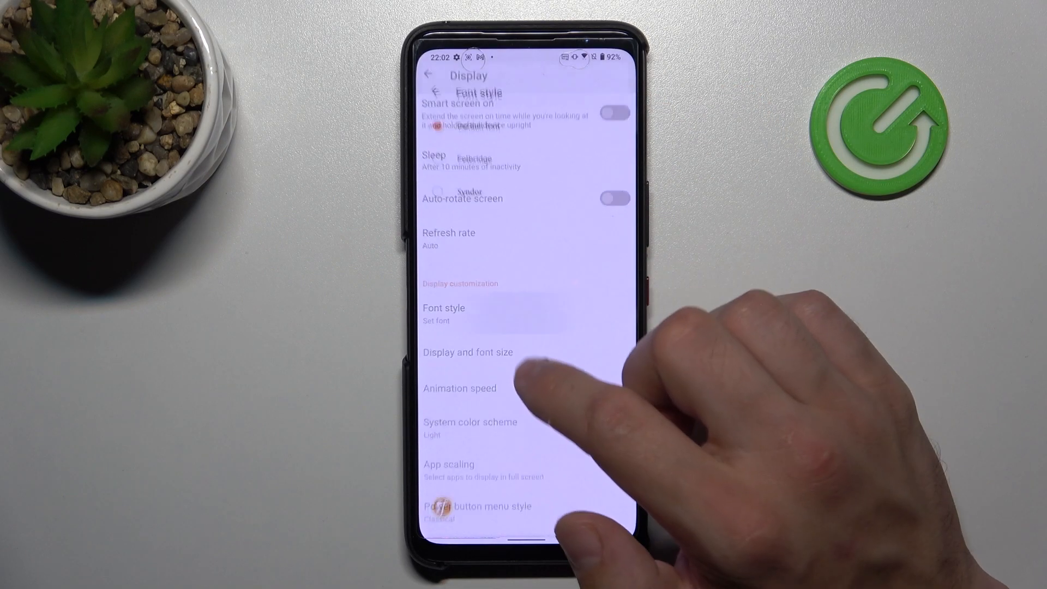
click(444, 314)
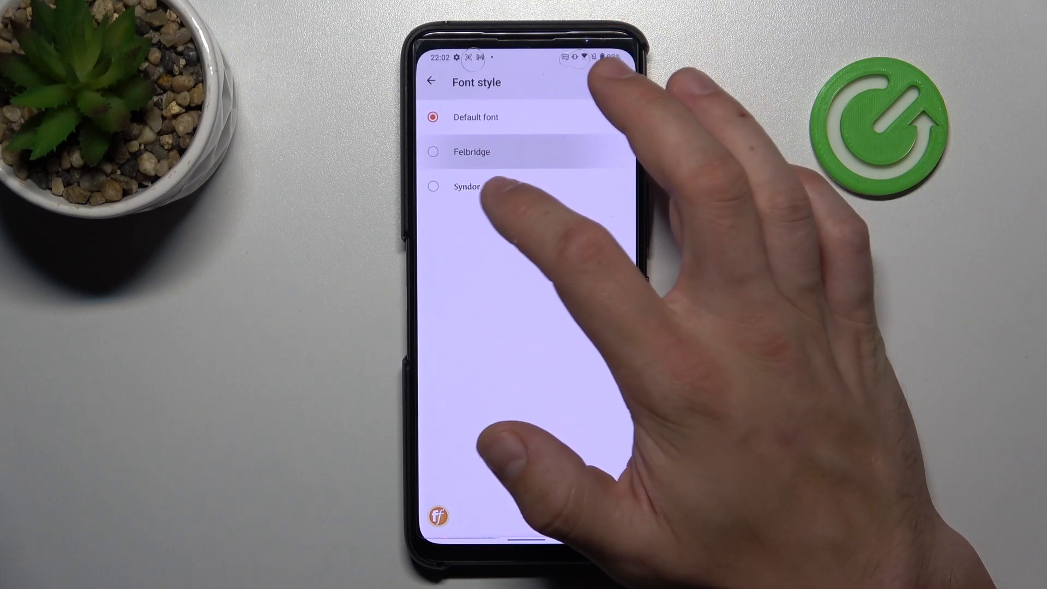
click(433, 186)
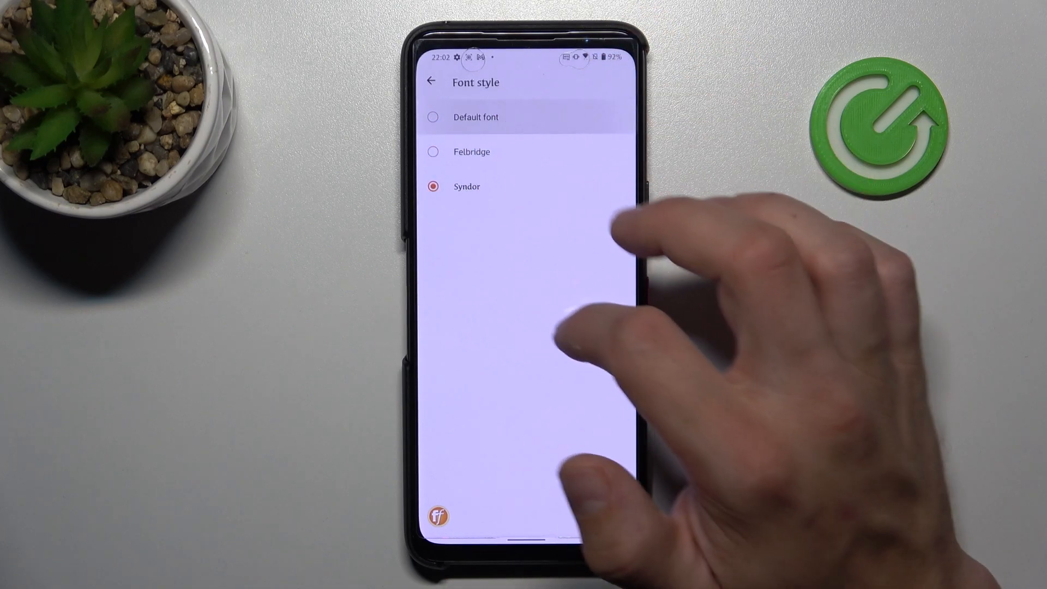
click(431, 80)
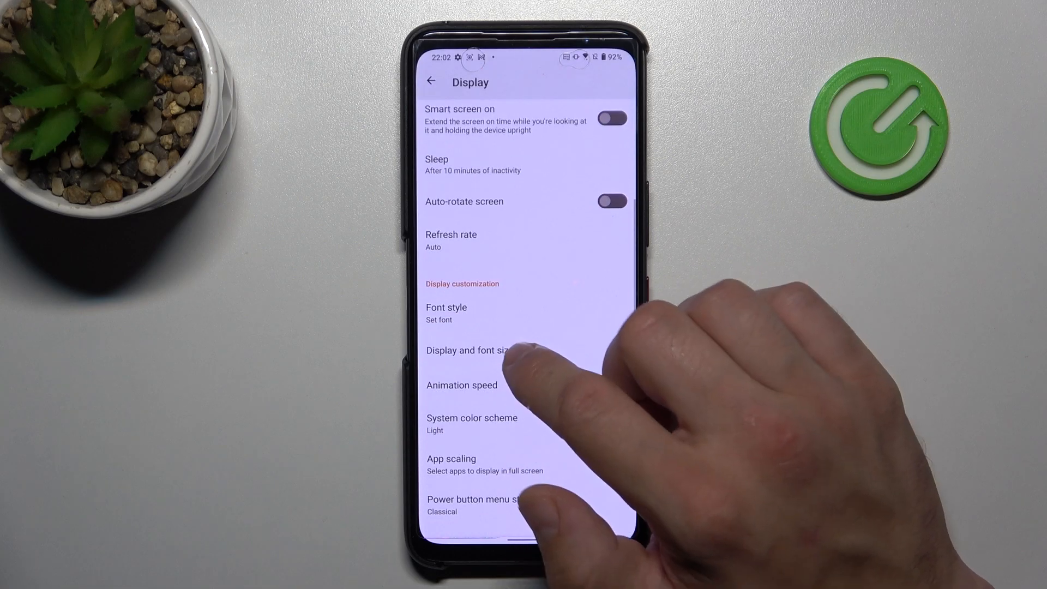
click(471, 350)
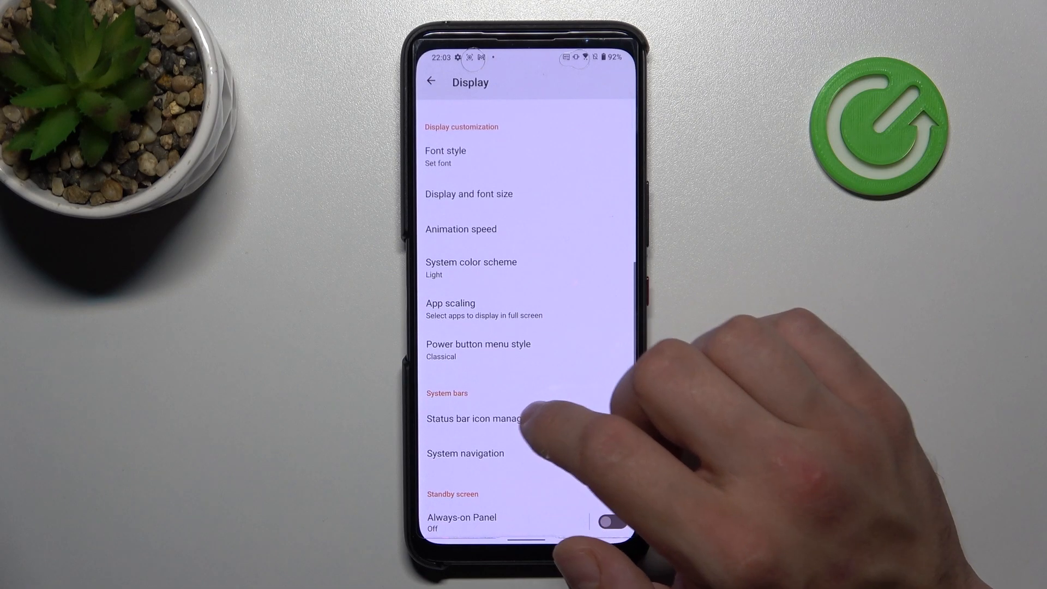
- Set the system color scheme to auto-switch on a custom schedule, light at 06:00 and dark at 22:00
click(471, 261)
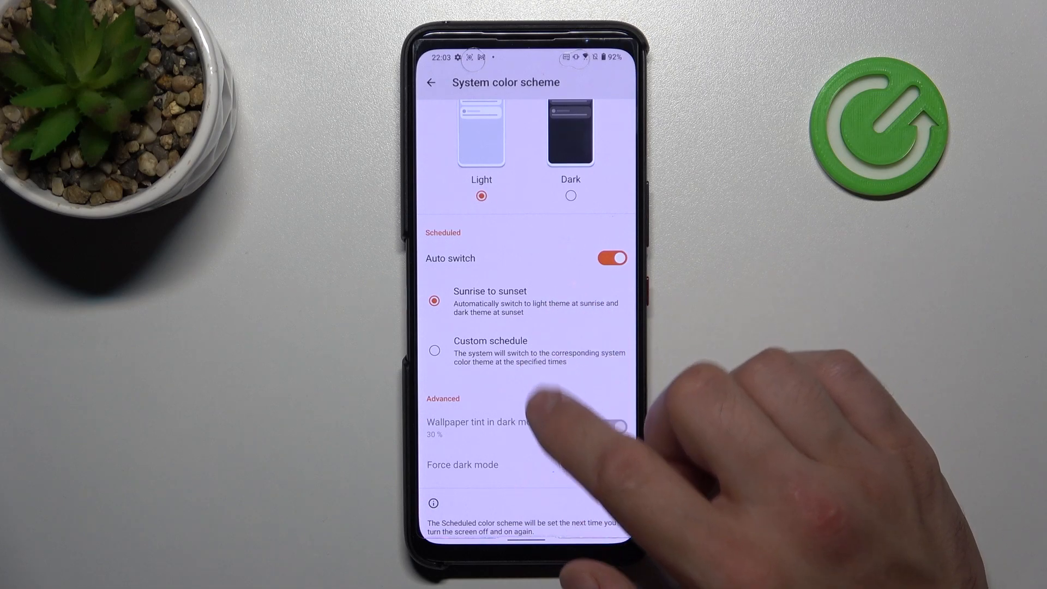
scroll(up, 3)
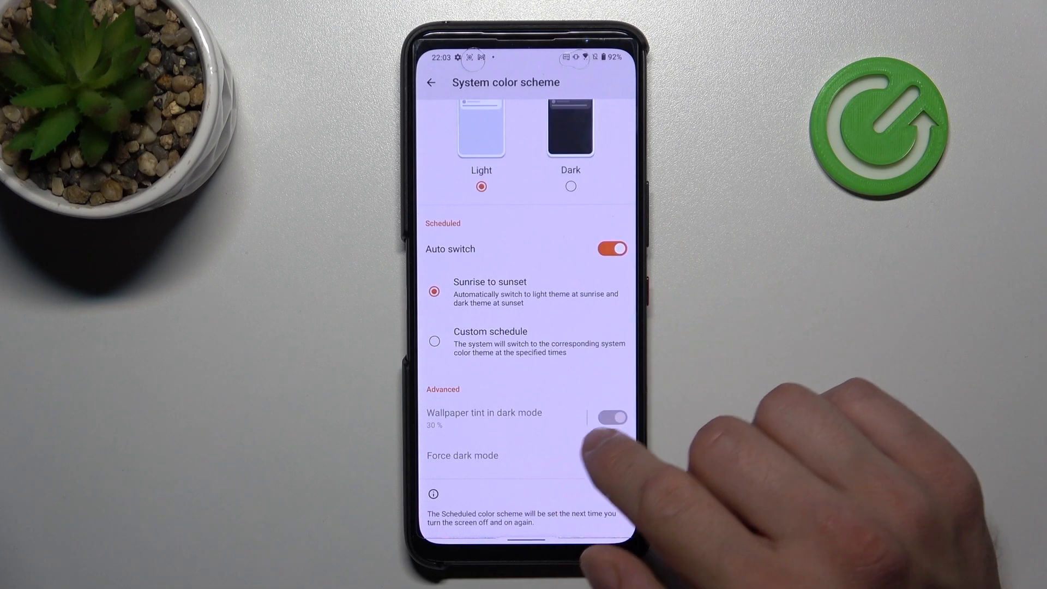
mouse_move(535, 461)
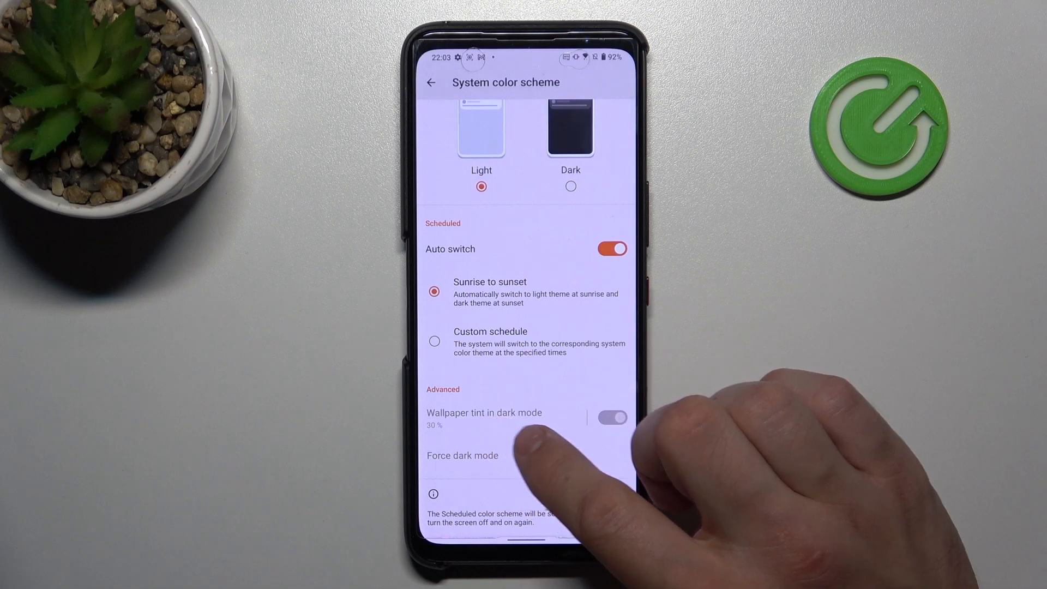
click(435, 342)
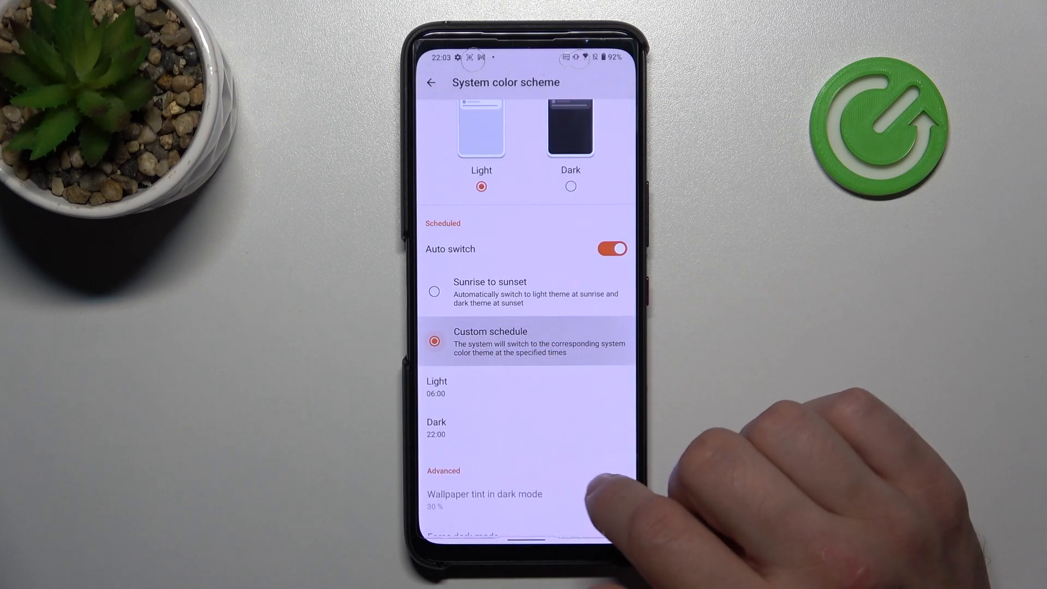
click(610, 249)
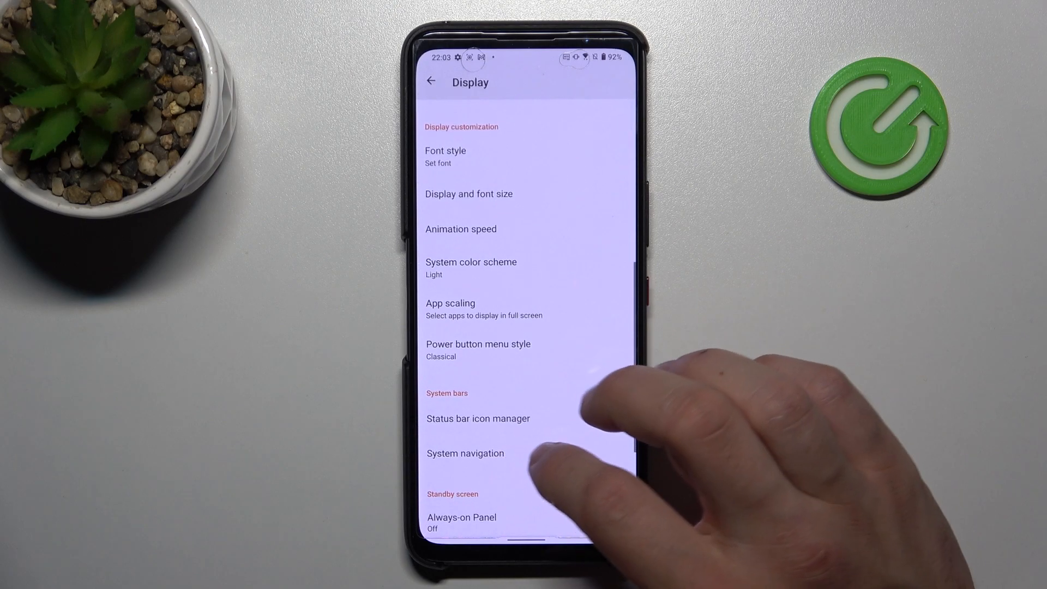
scroll(up, 3)
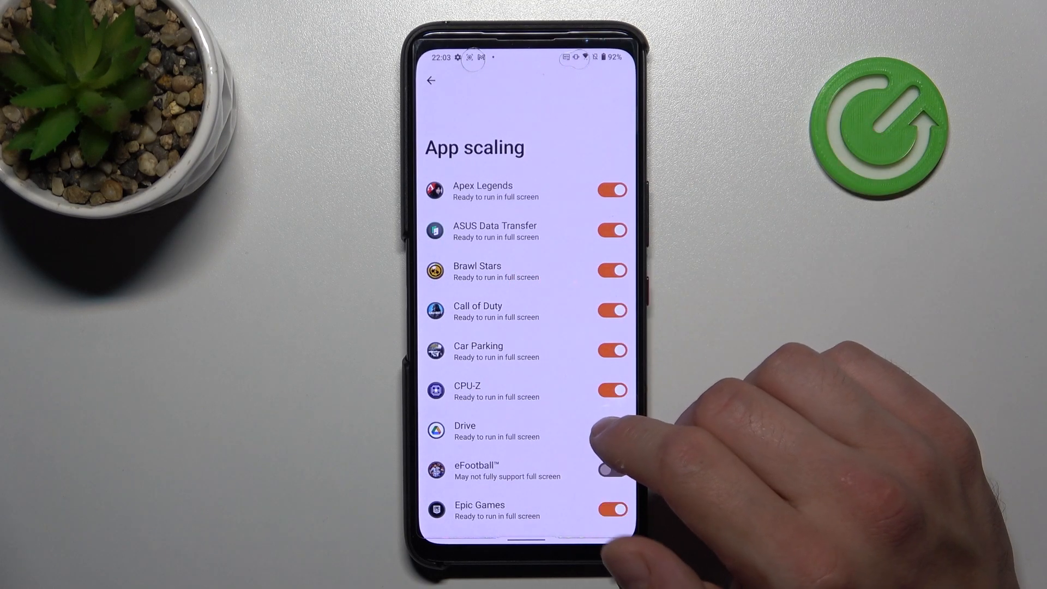
scroll(up, 3)
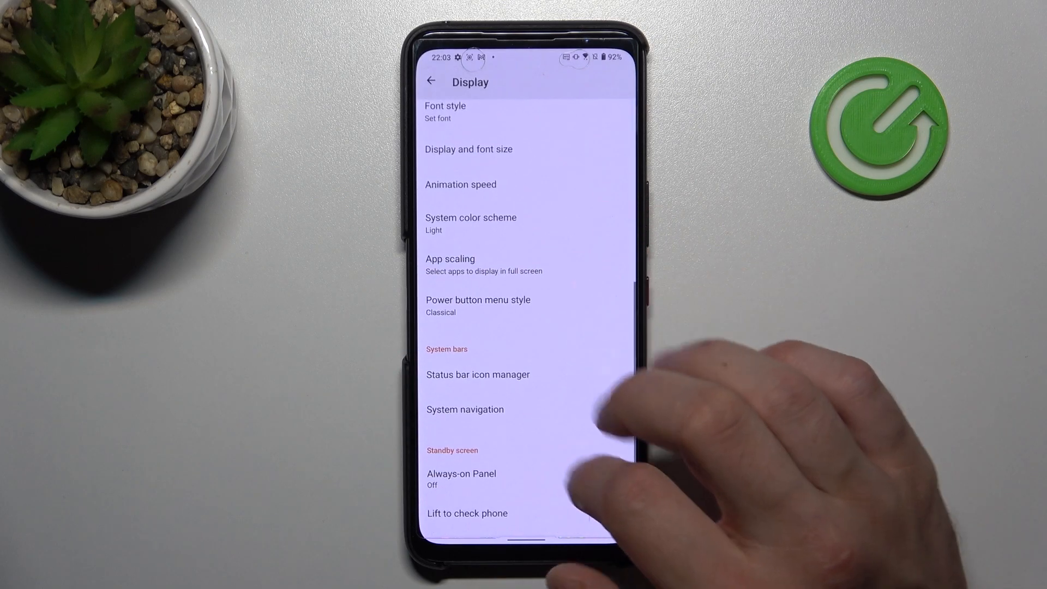
- Change the power button menu style from Classical to Elegant
click(478, 306)
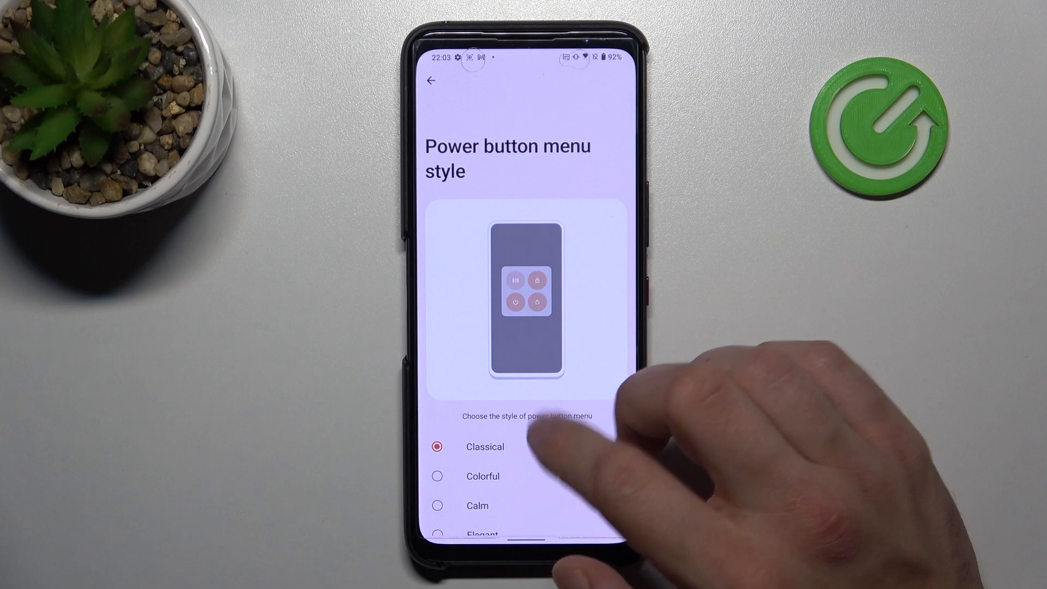
scroll(up, 3)
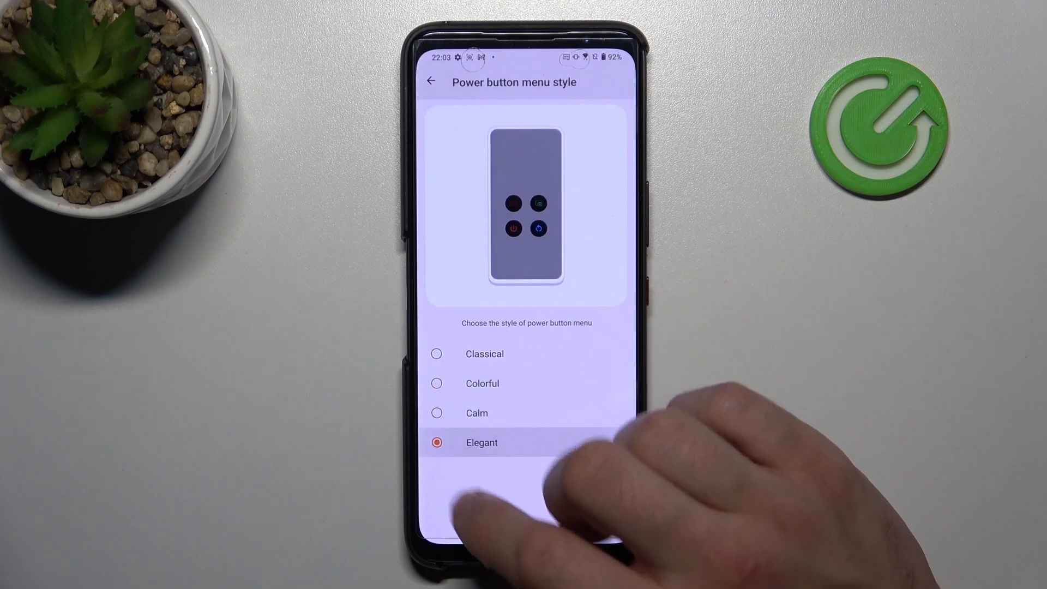
click(430, 80)
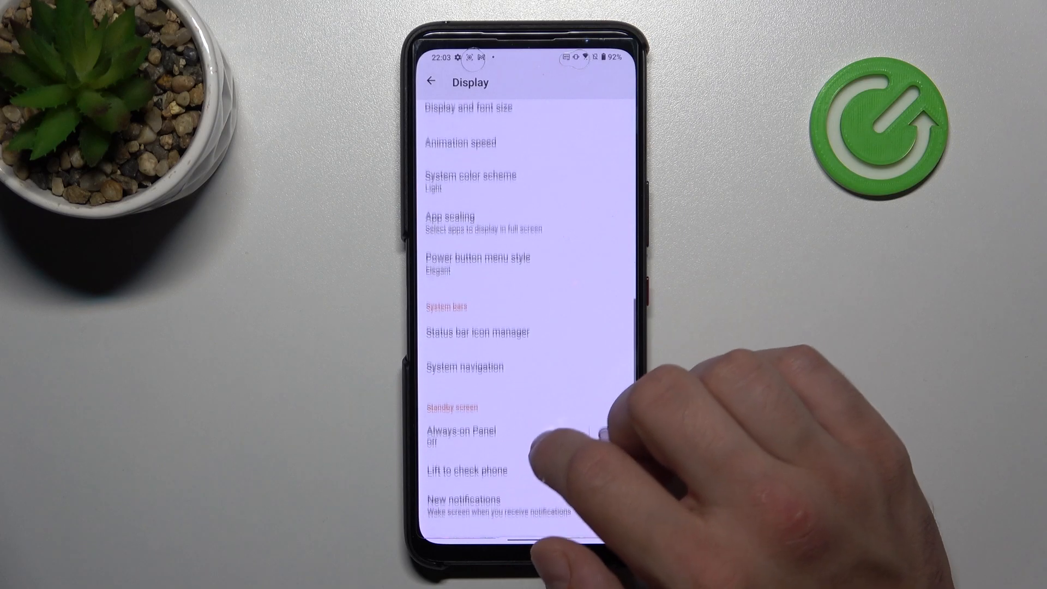
click(477, 331)
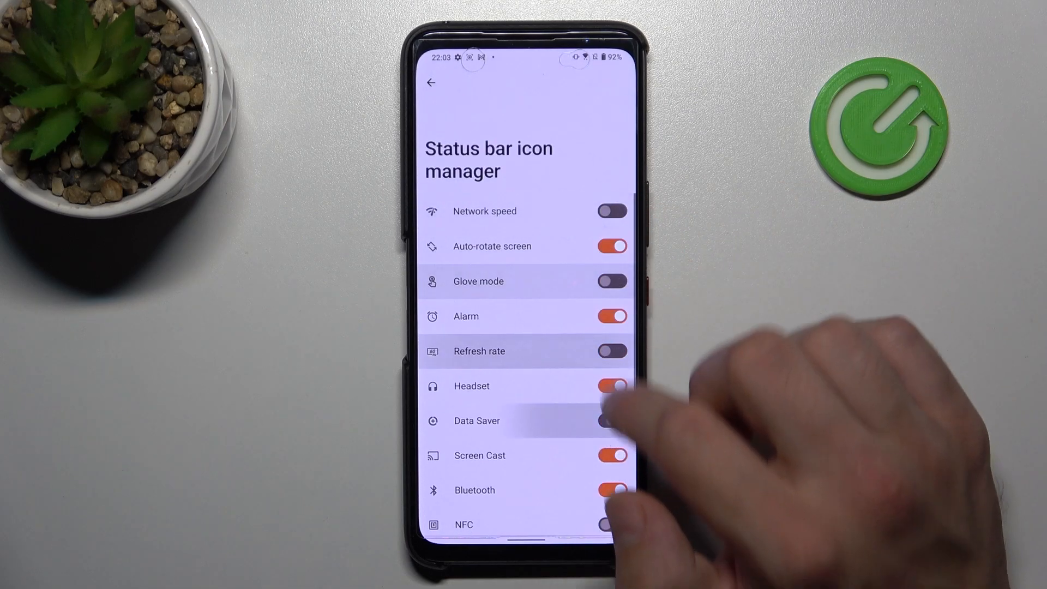
click(432, 82)
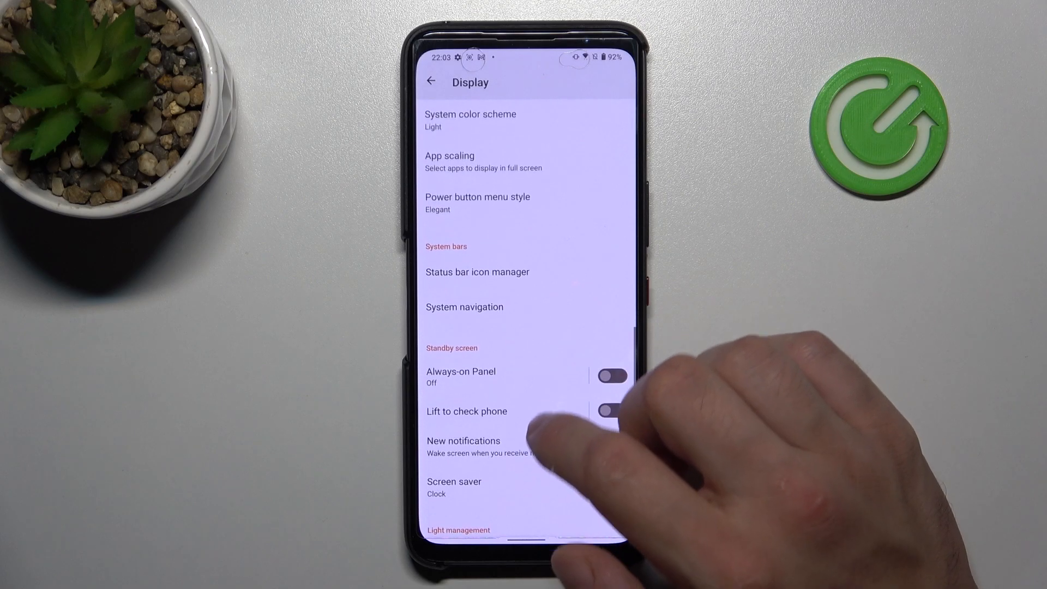
- Switch system navigation to the three-button navigation bar and review its virtual key layout
click(464, 307)
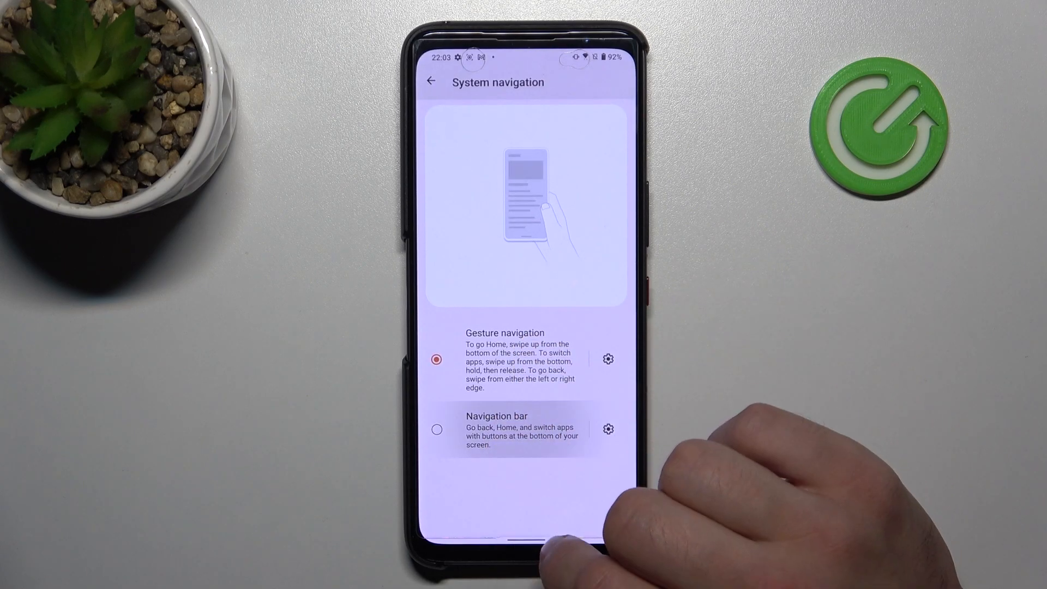
click(436, 430)
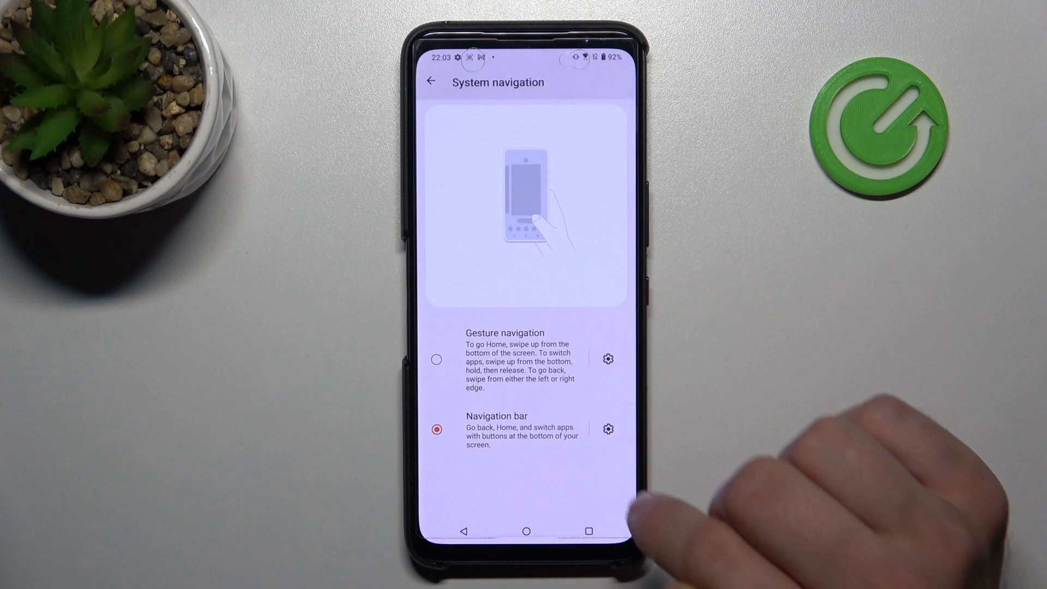
click(607, 428)
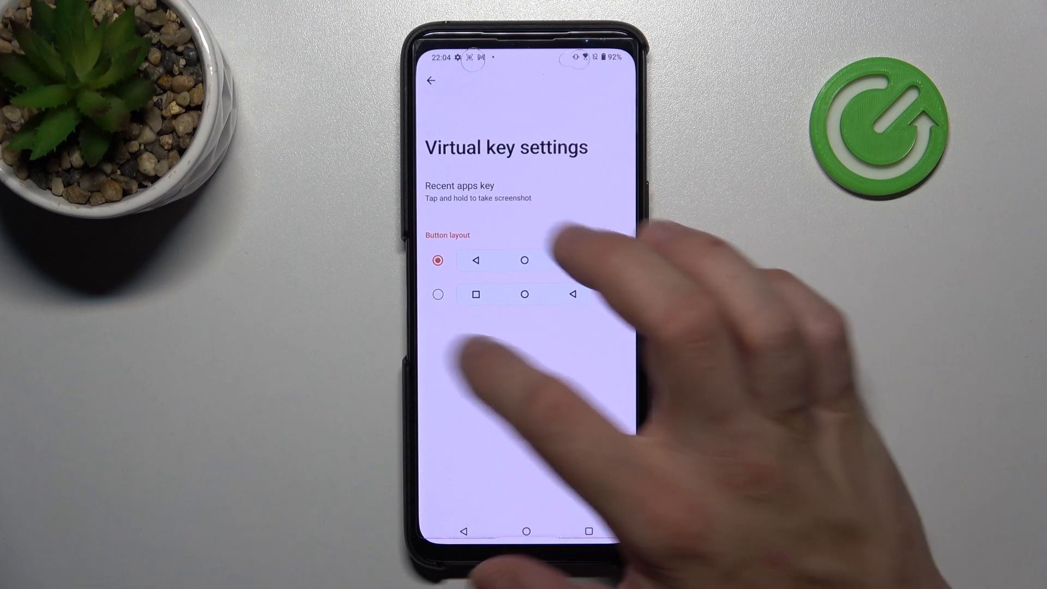
click(431, 79)
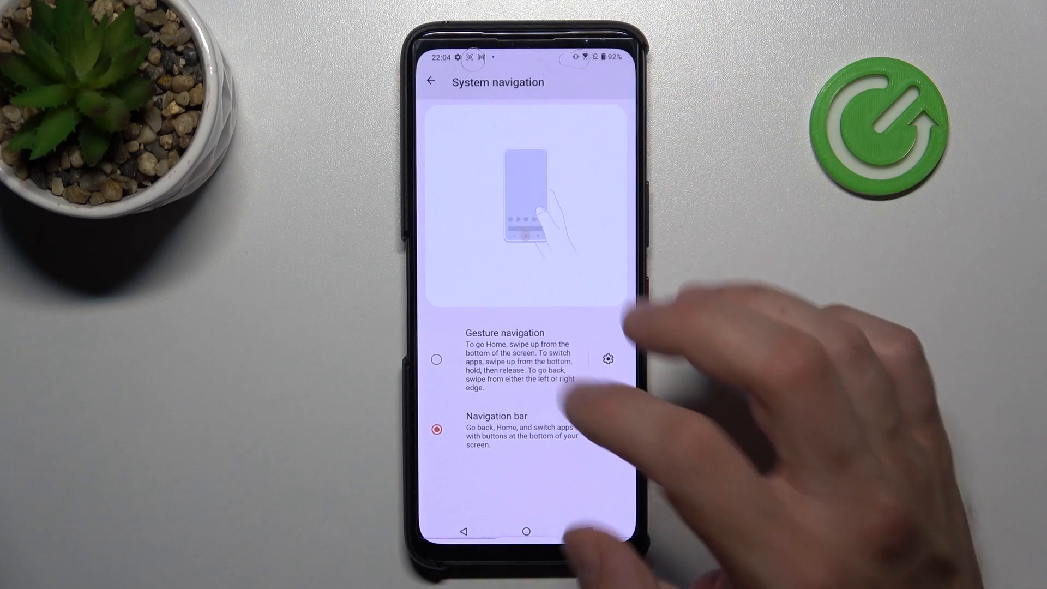
click(429, 80)
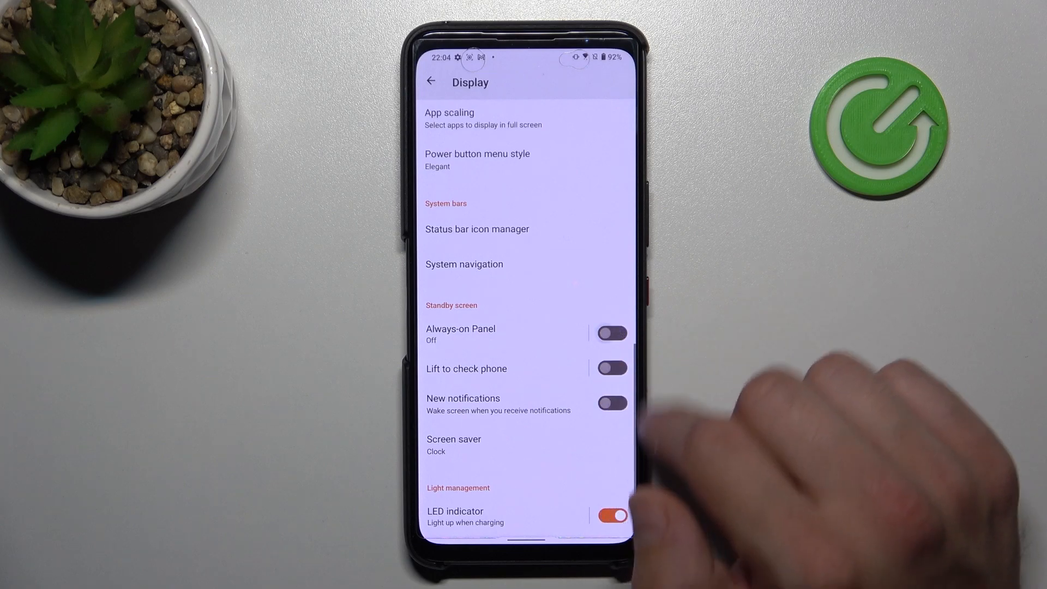
- Leave notification screen wake off and enable the LED indicator for charging and notifications
click(609, 403)
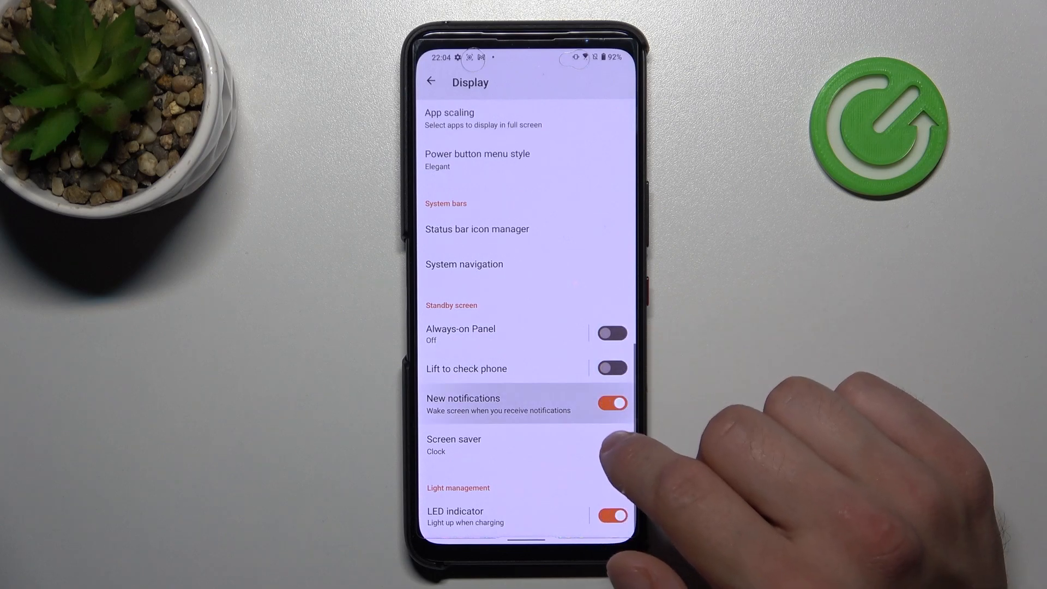
click(609, 401)
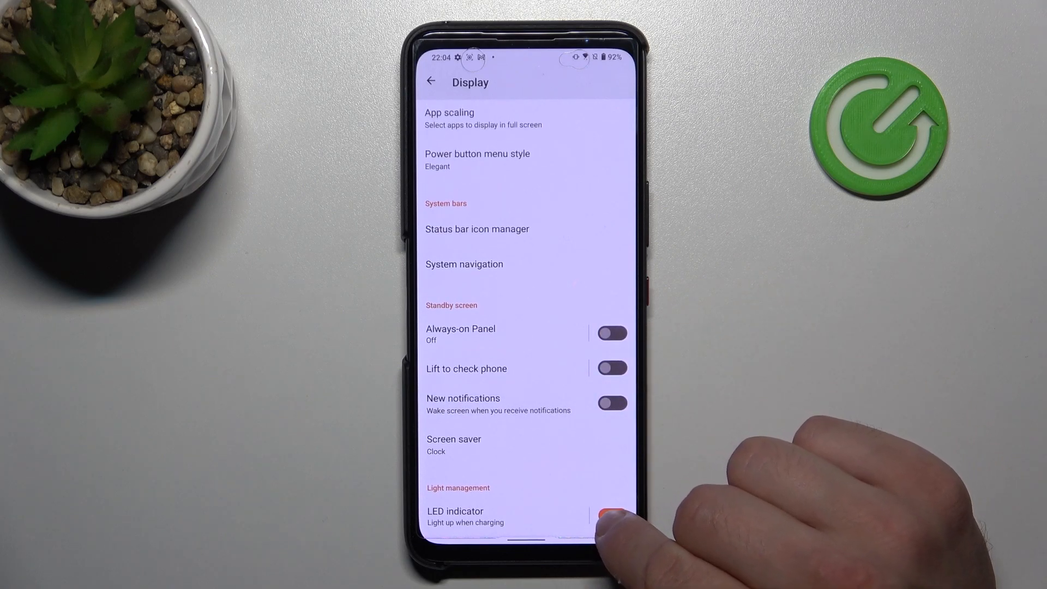
click(611, 514)
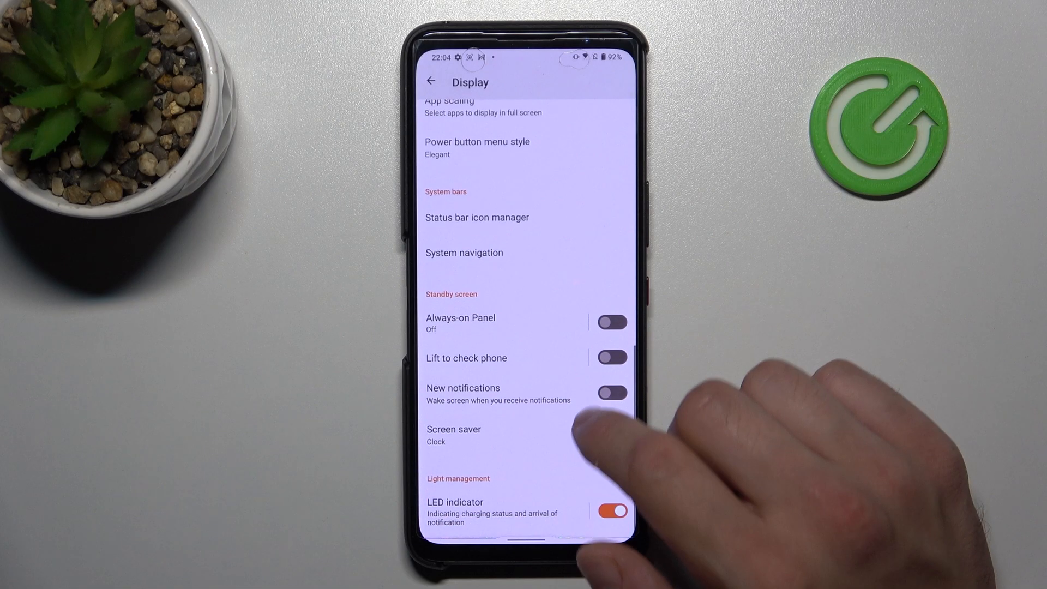
click(454, 512)
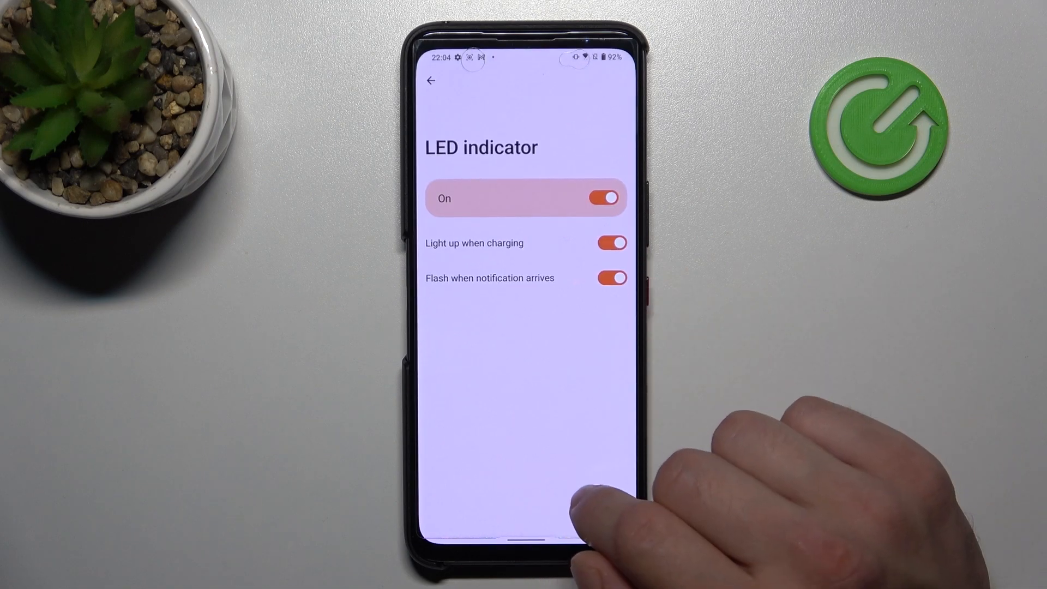
click(432, 80)
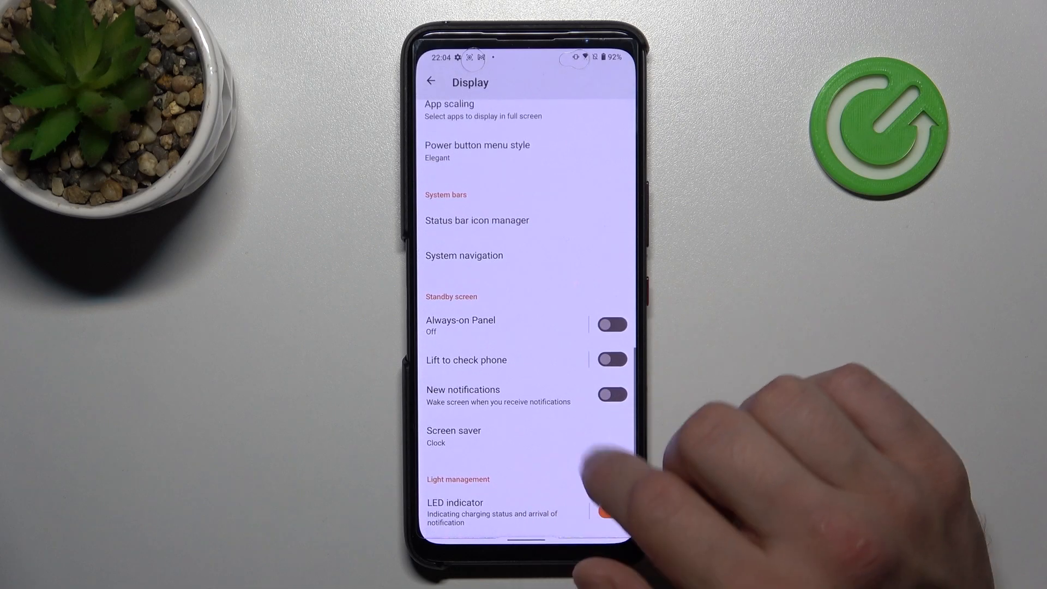
- Change the screen saver from Clock to Colours
click(454, 436)
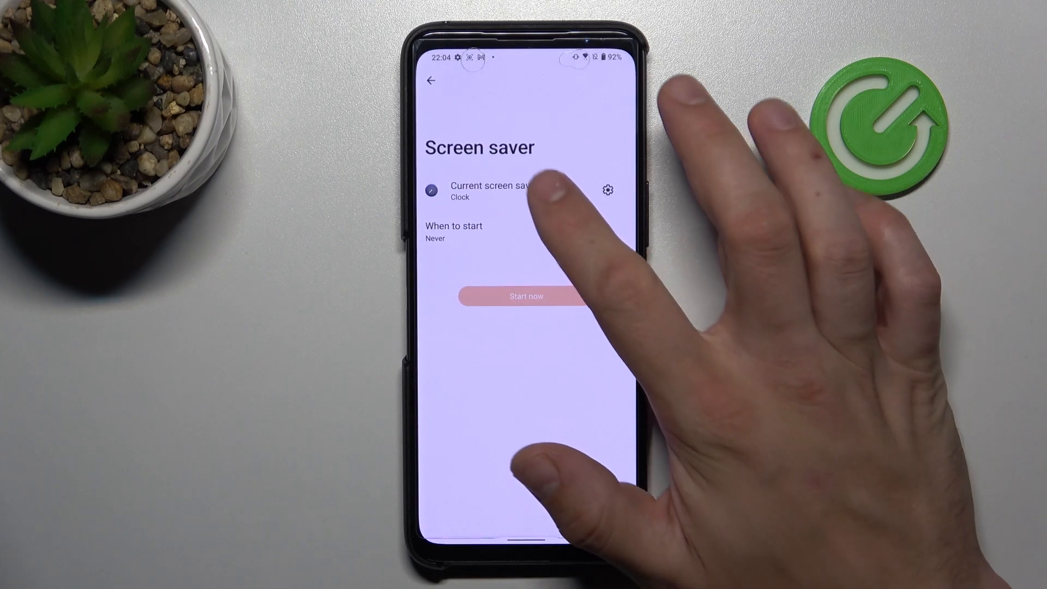
click(504, 189)
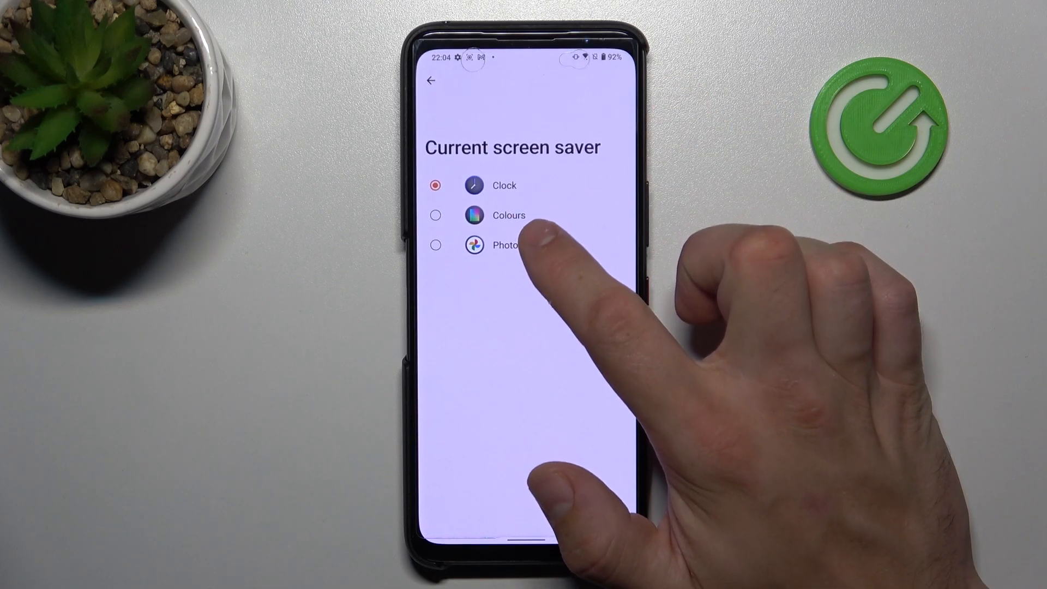
click(432, 79)
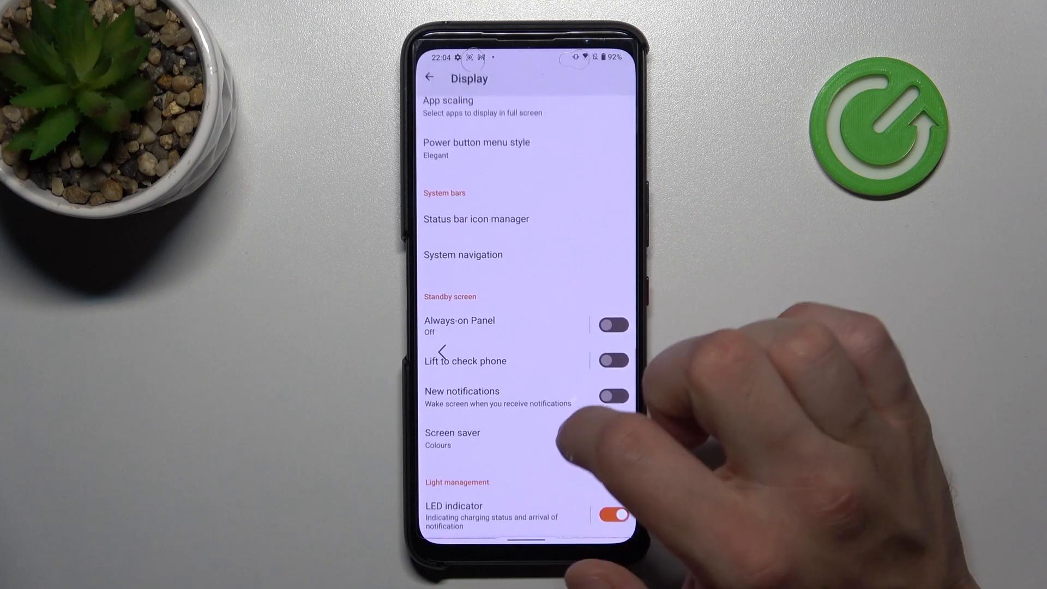